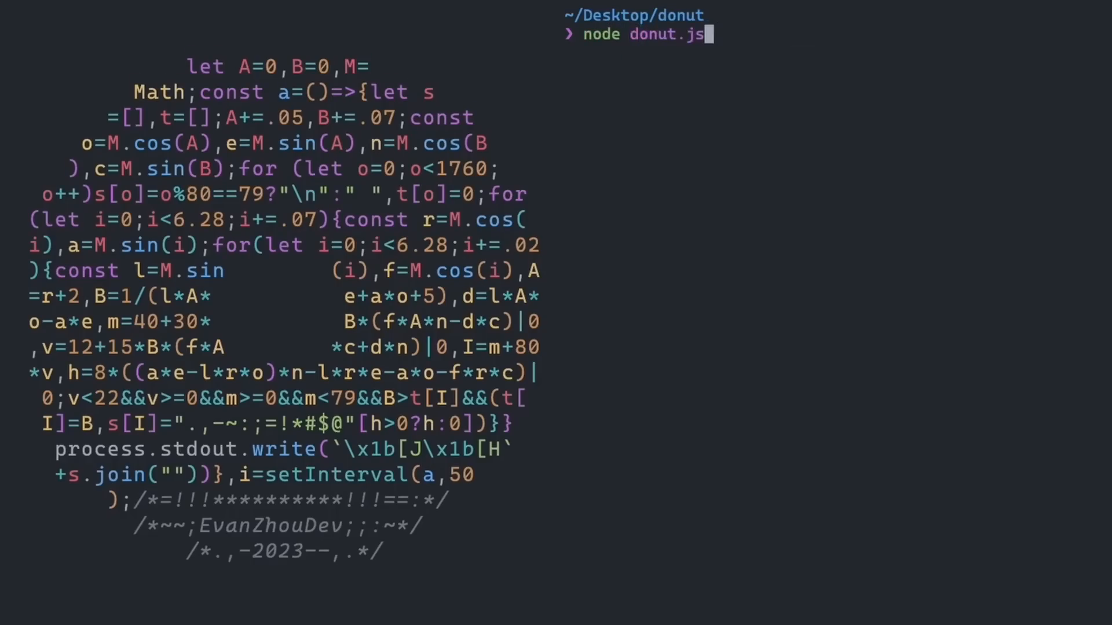
Step: Run 'node donut.js' in the terminal to start the donut animation
key(Return)
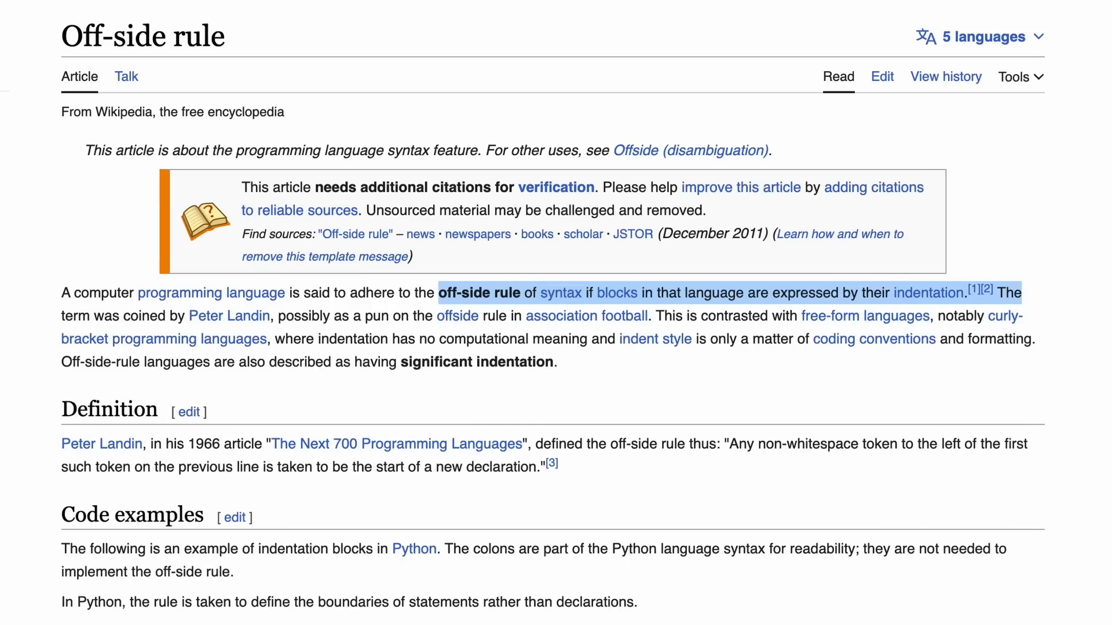
Step: Scroll through the Wikipedia Off-side rule article on indentation-based syntax
scroll(down, 3)
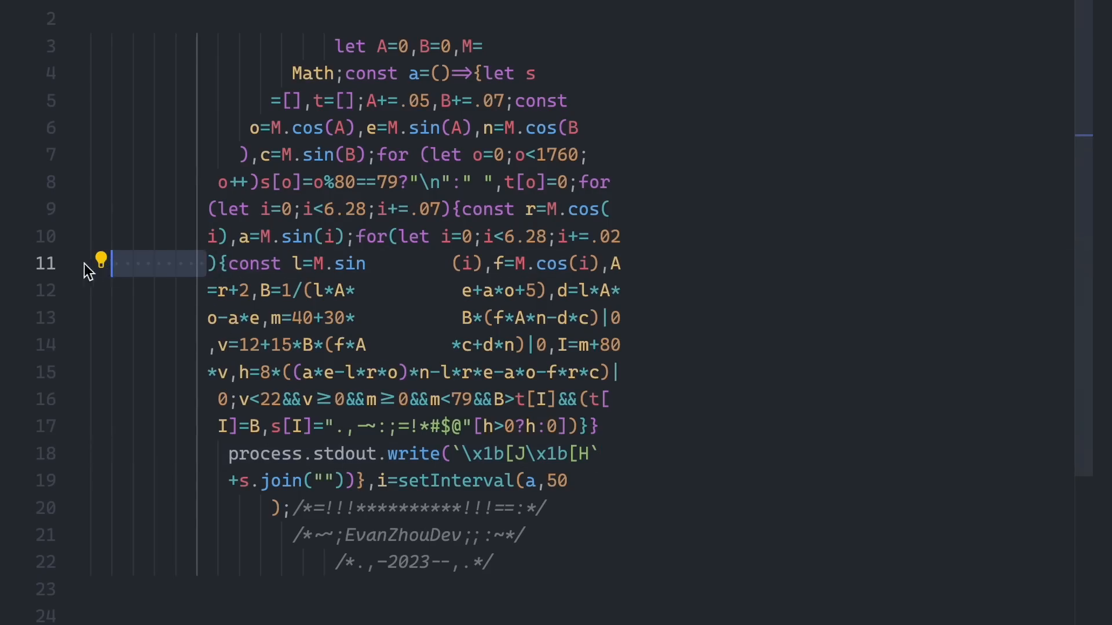
mouse_move(626, 82)
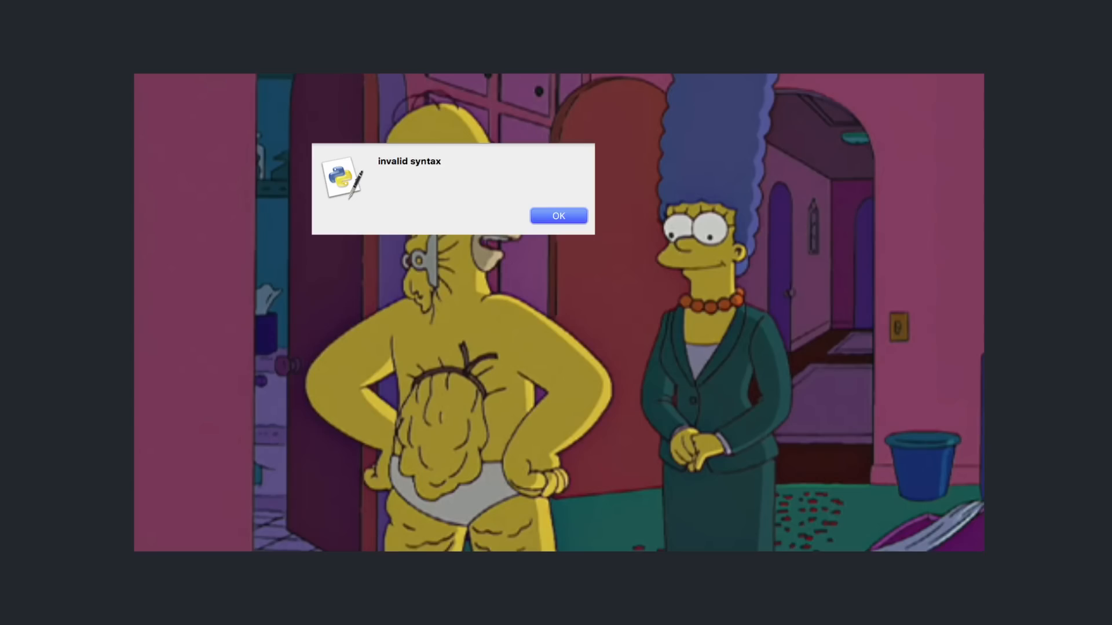
click(558, 215)
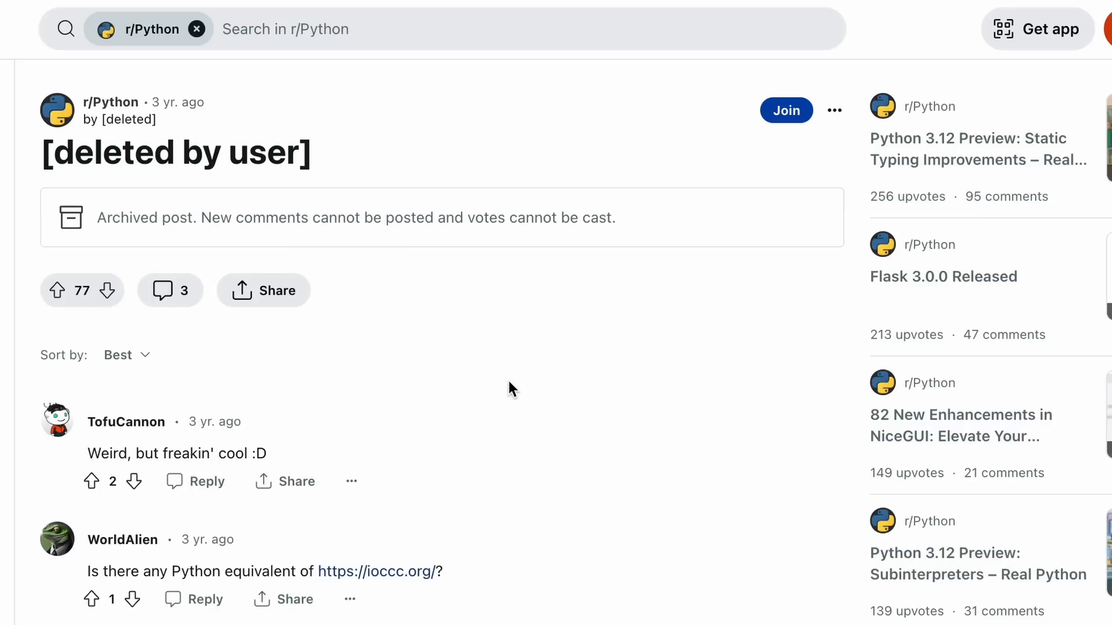
mouse_move(120, 208)
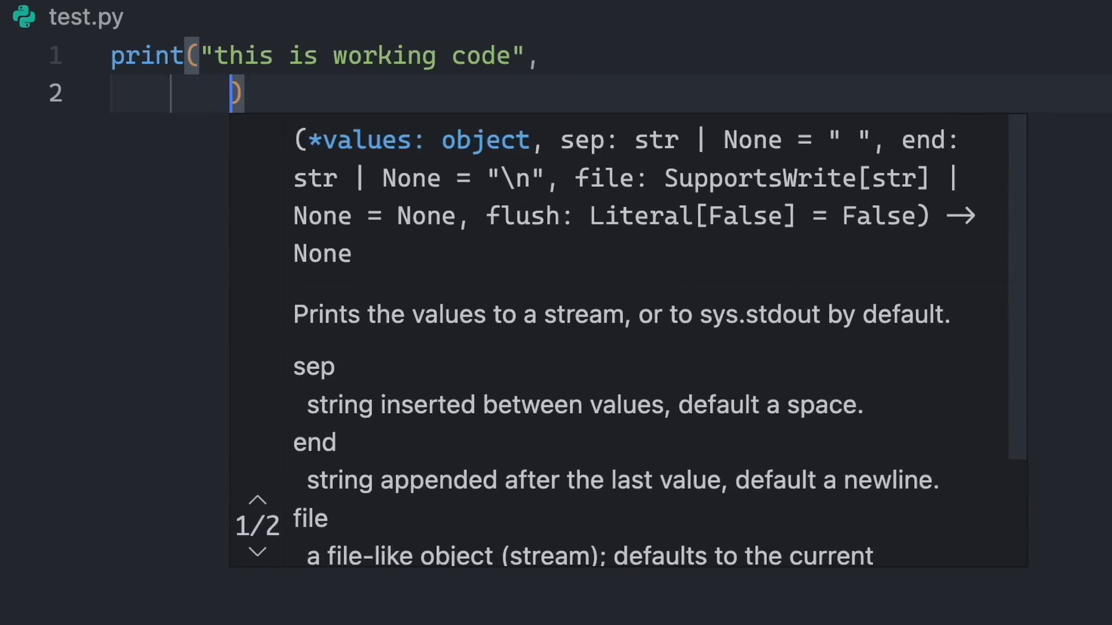
Step: Type 'woah' as an argument in the multi-line print call in test.py
text("woah")
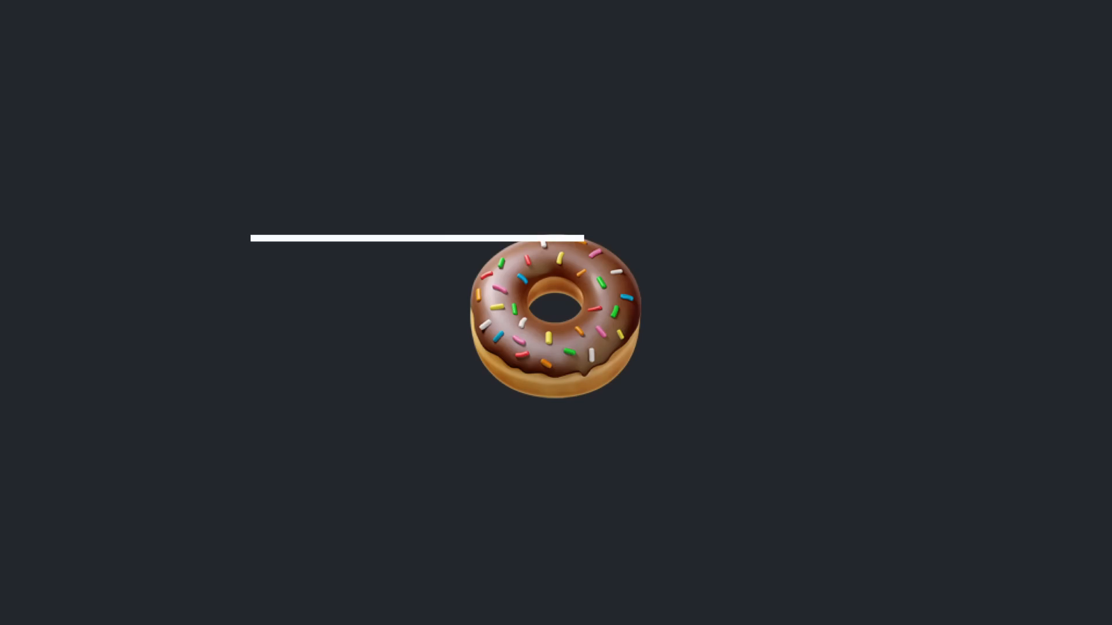
Step: Search GitHub for 'one-liner donut.c in python' and open DonutPy's donut.py file
text(one-liner donut.c in python)
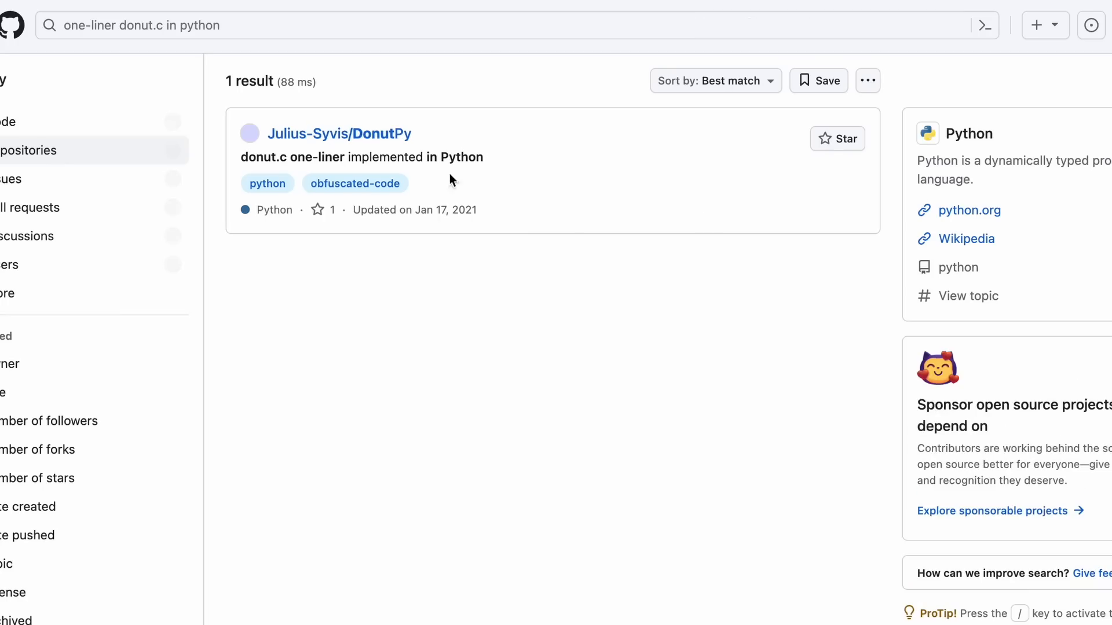
click(329, 133)
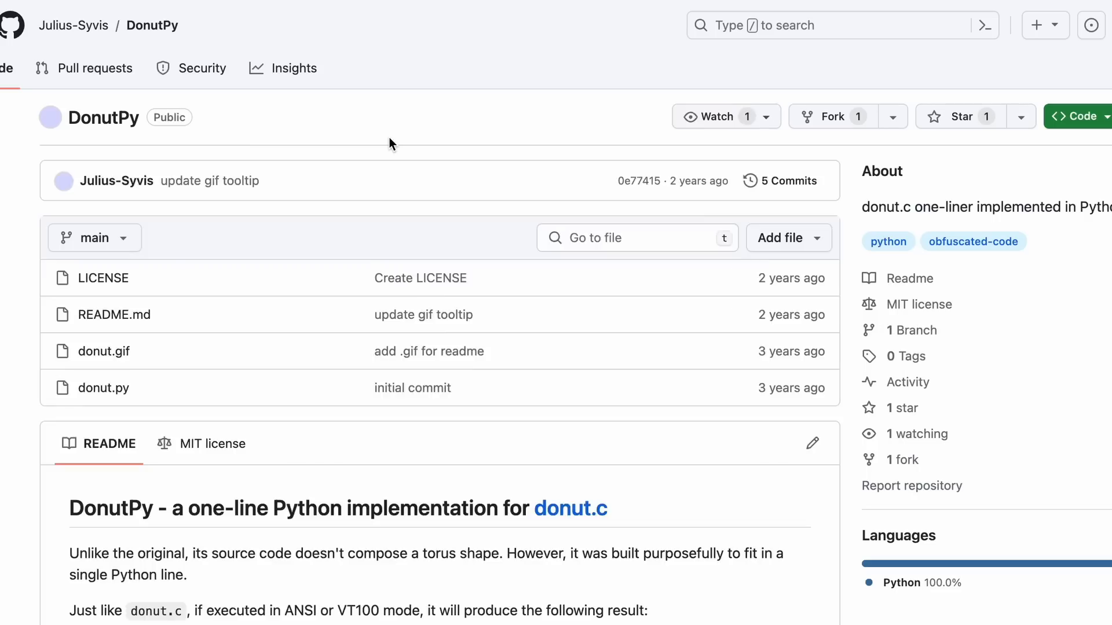
click(103, 388)
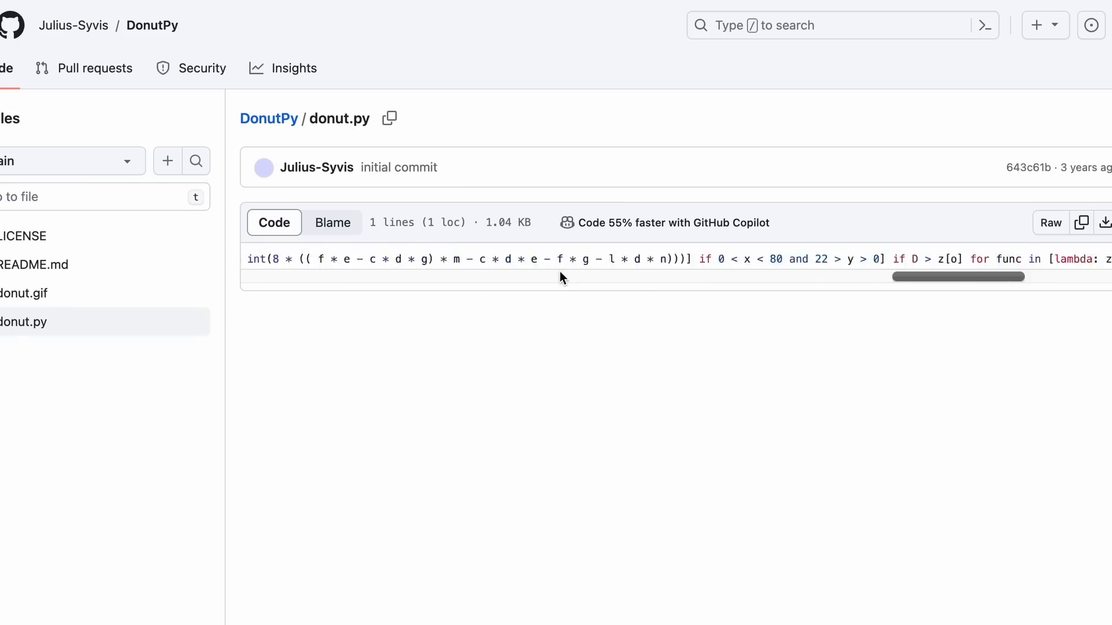
scroll(right, 3)
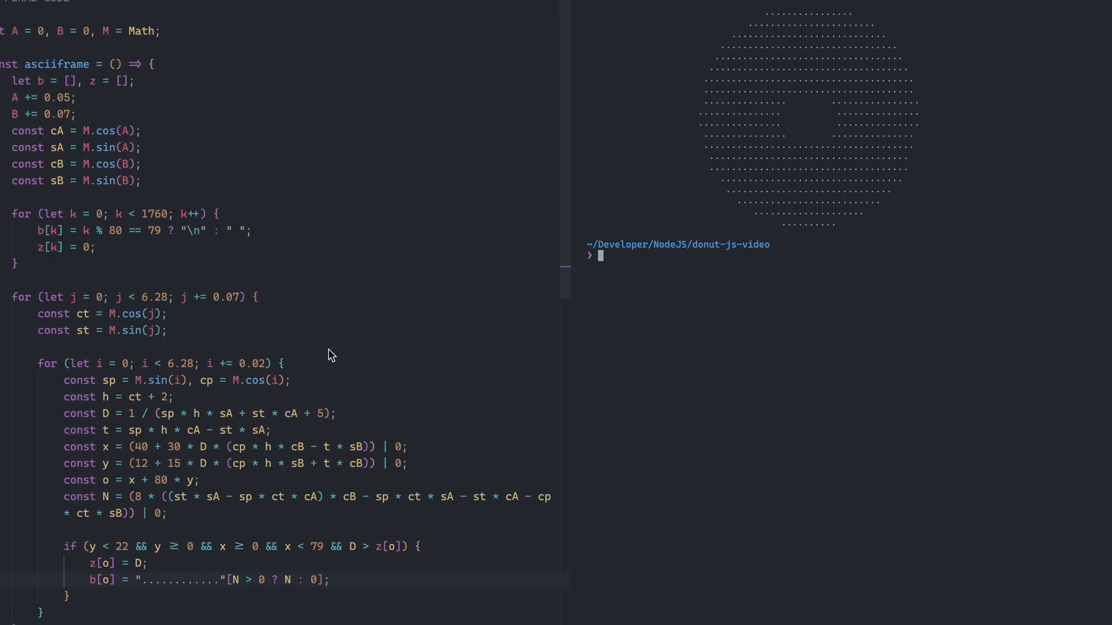
Step: Scroll through the pasted DonutPy one-liner in the VS Code Python file
scroll(down, 3)
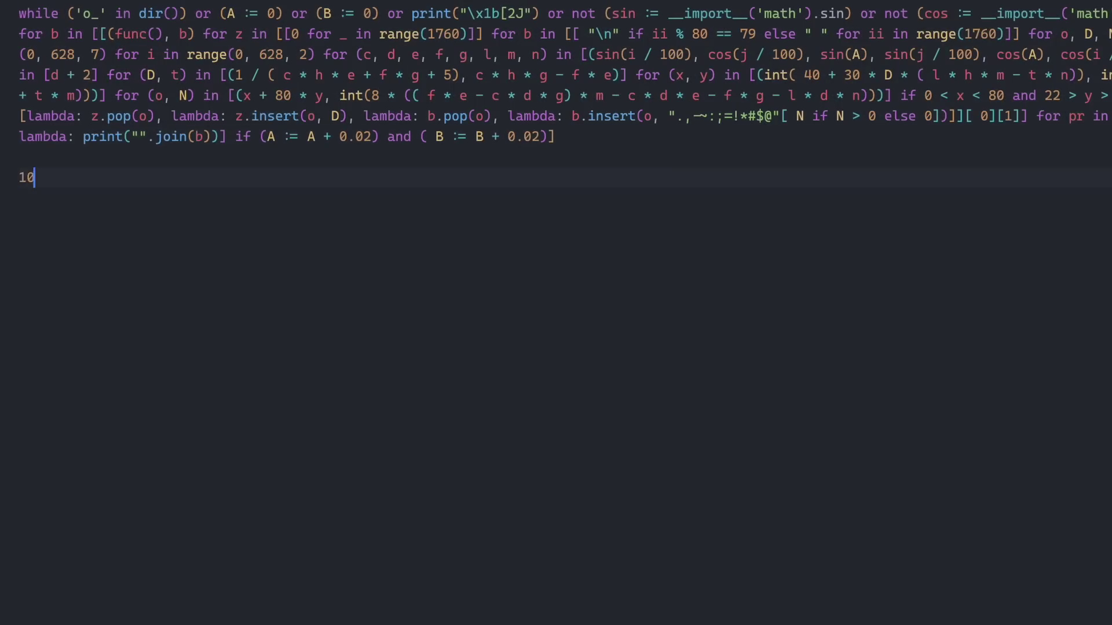
Step: Add a '# 1060 characters' comment above the one-liner code
text(# 1060 characters)
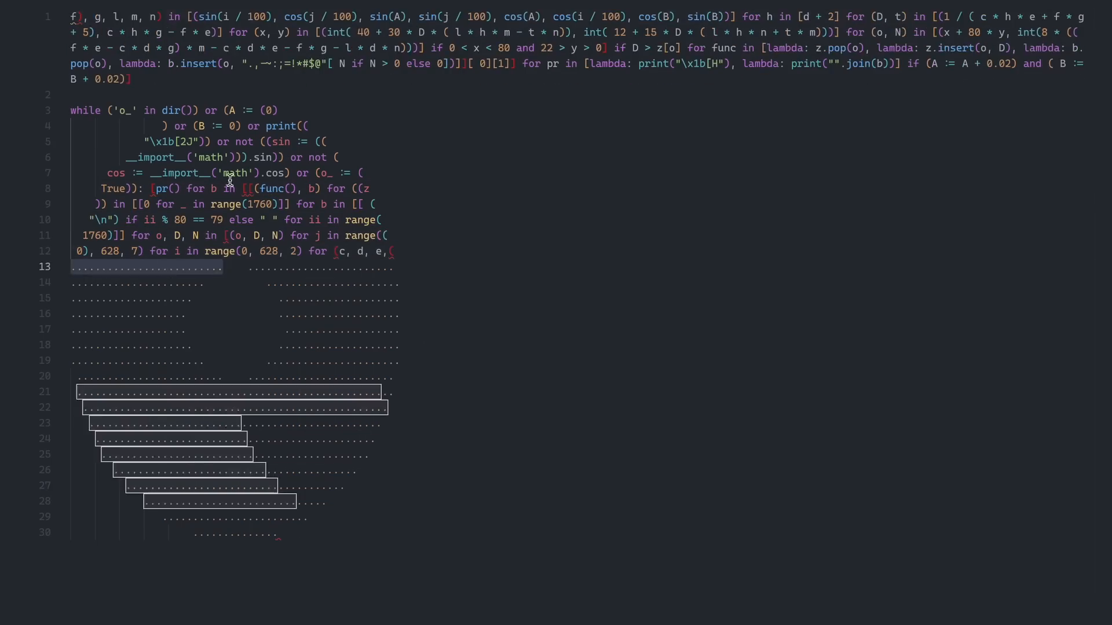
Step: Use Find (Ctrl+F) while finishing the donut shape and EvanZhouDev 2023 signature
key(ctrl+f)
text(p)
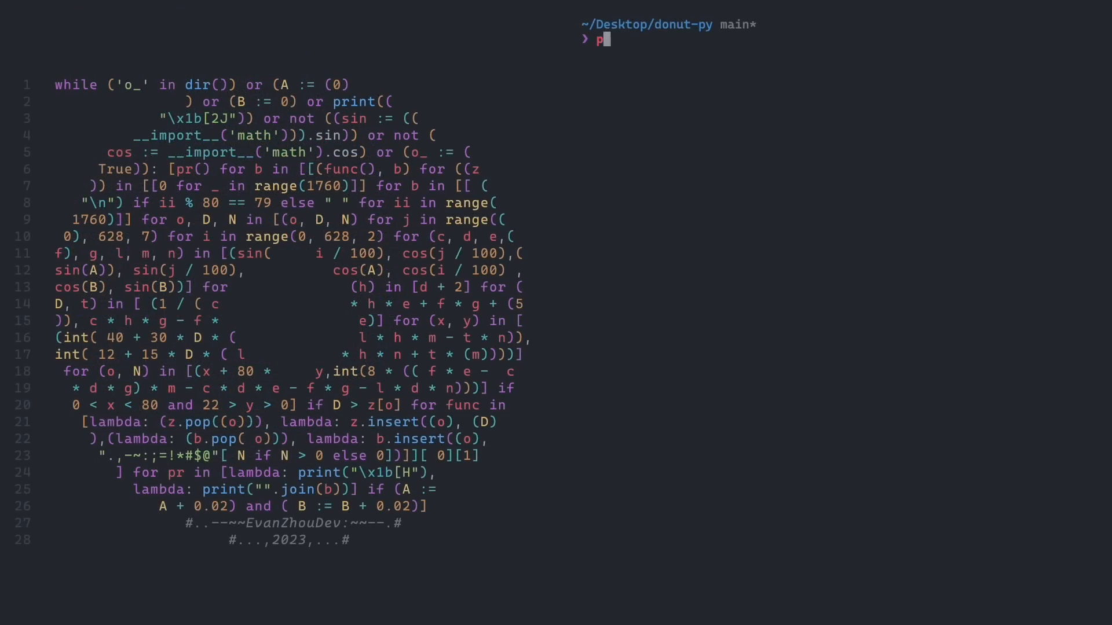
Step: Run 'python3 donut.py' in the terminal to render the spinning ASCII donut
text(ython3)
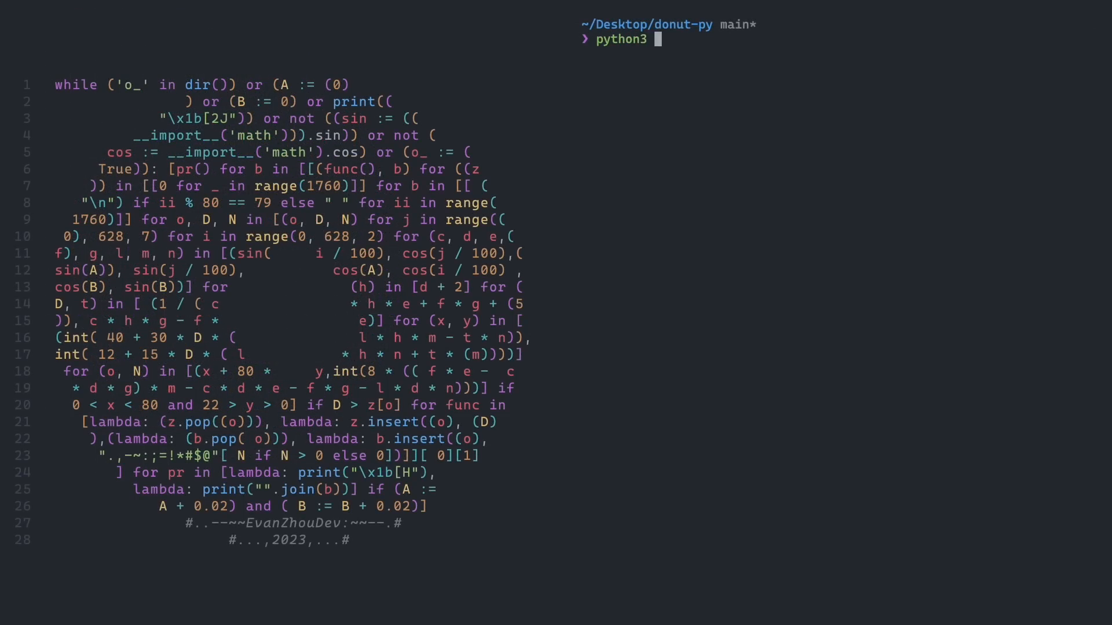
text(donut.py)
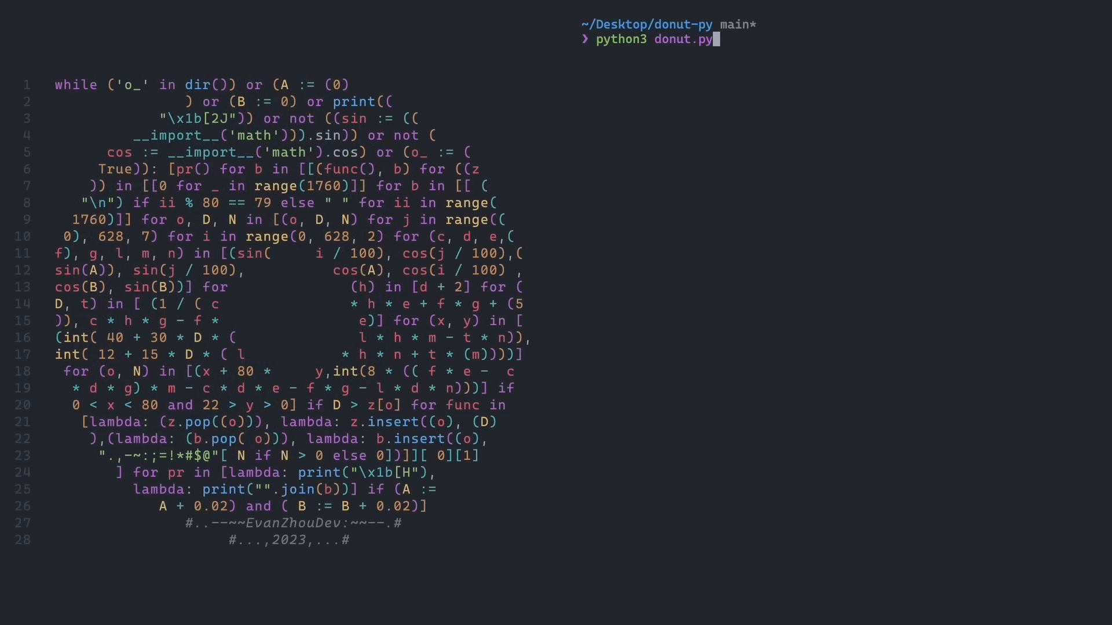
key(Return)
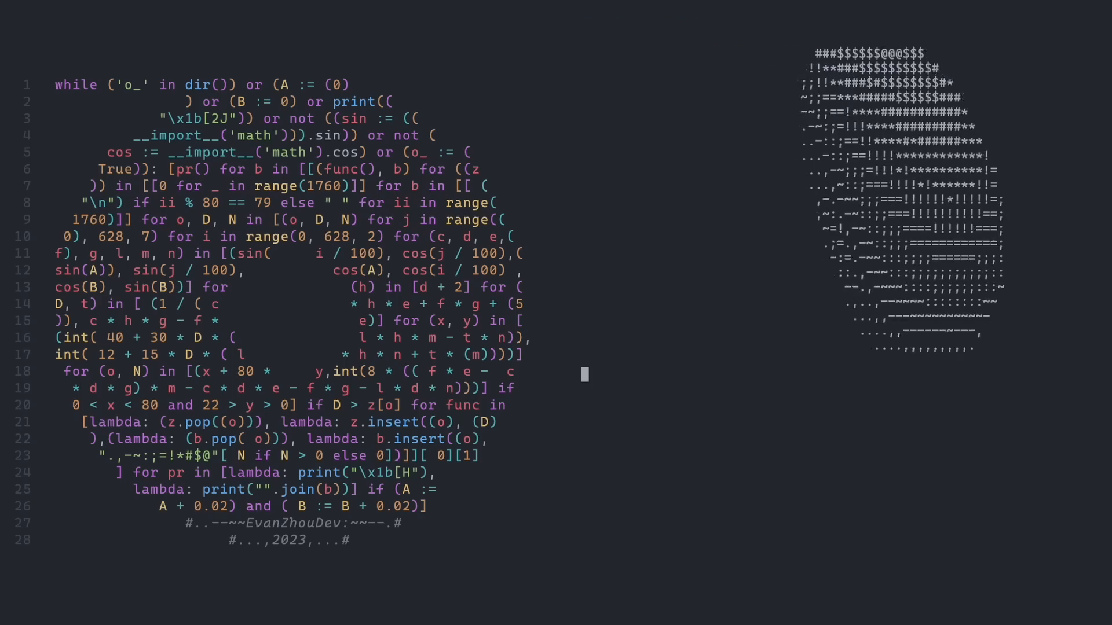